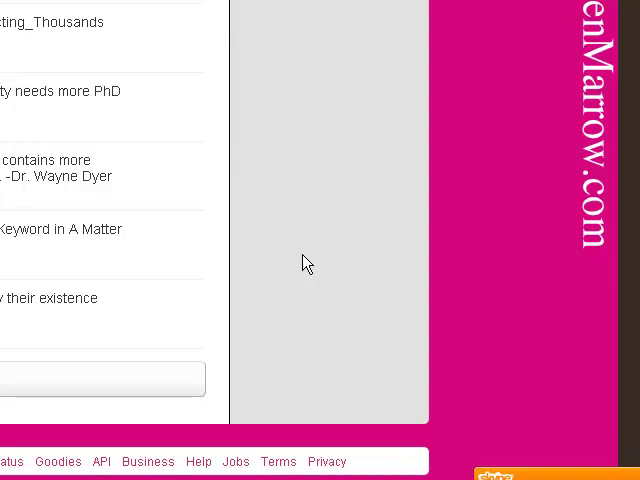
mouse_move(336, 258)
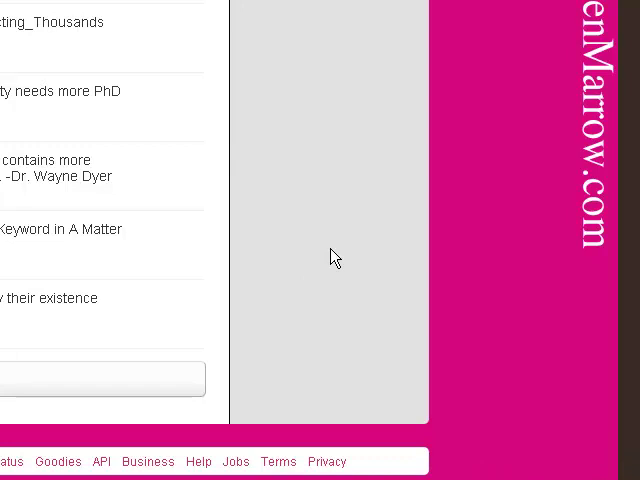
Open the bit.ly link in the 'Dominate the Search Engines' tweet from the Twitter timeline.
scroll("up", 3)
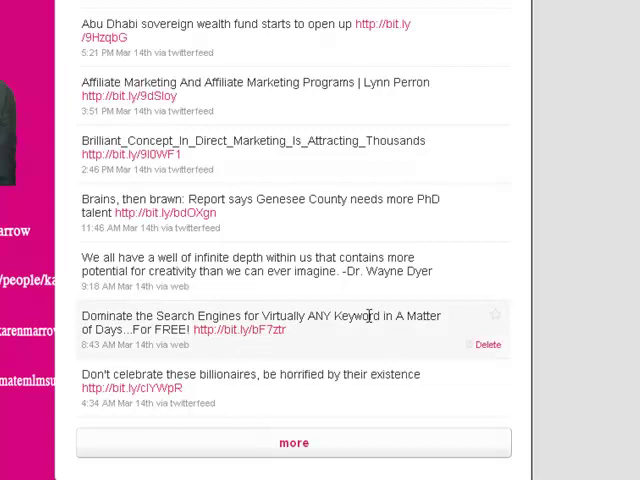
mouse_move(268, 368)
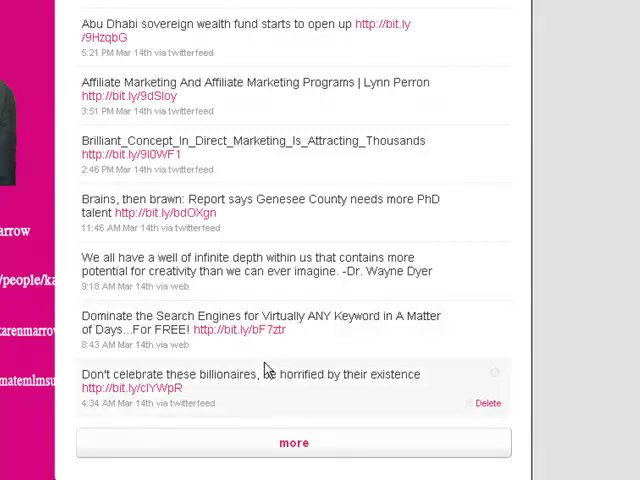
mouse_move(256, 332)
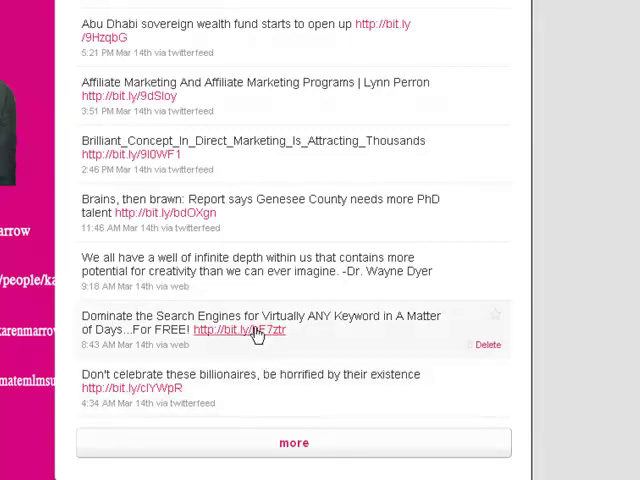
left_click(240, 330)
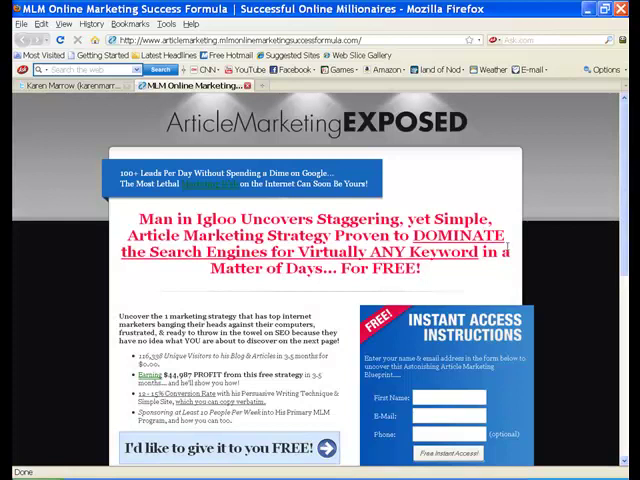
Look over the Article Marketing Exposed opt-in form and dismiss the free Twitter training pop-up.
scroll("down", 3)
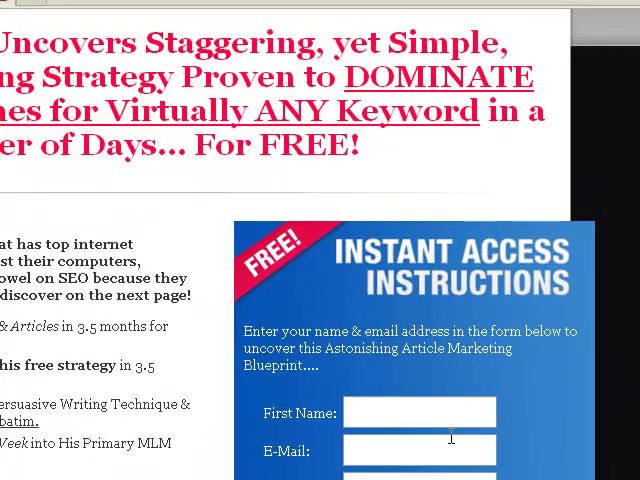
scroll("down", 3)
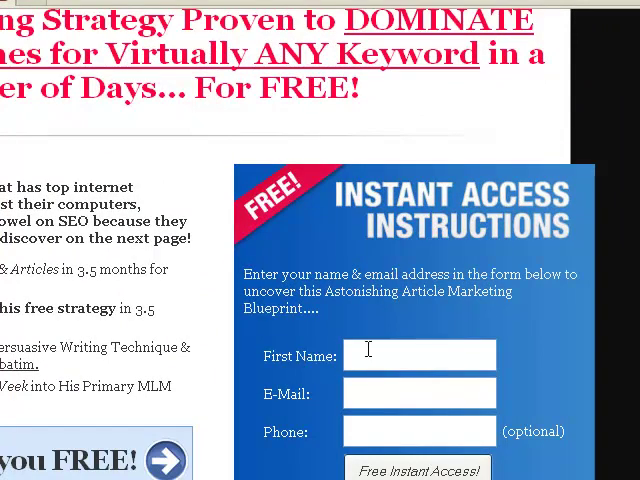
scroll("down", 3)
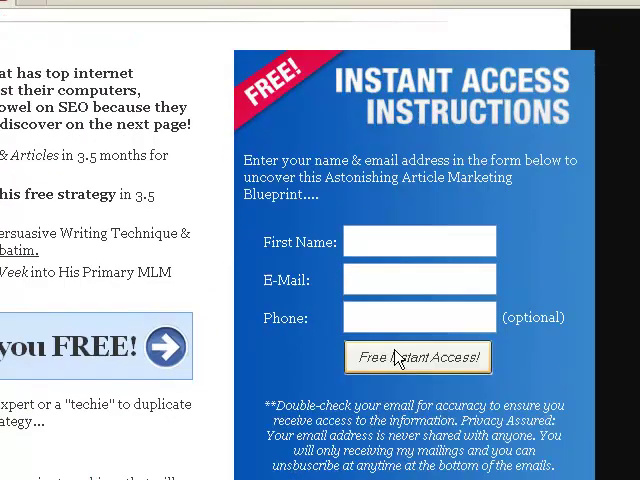
scroll("up", 3)
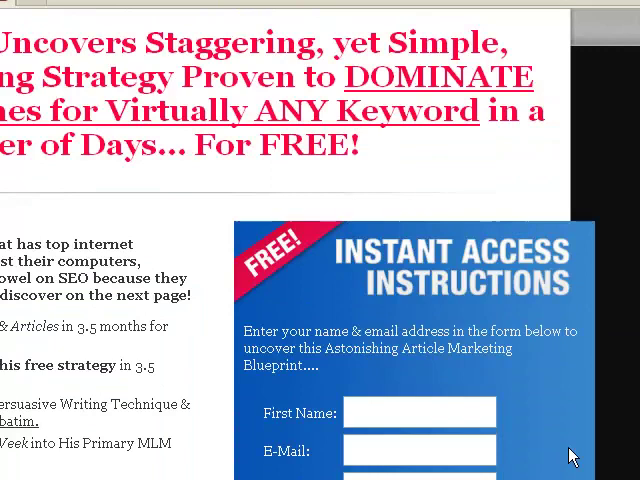
scroll("up", 3)
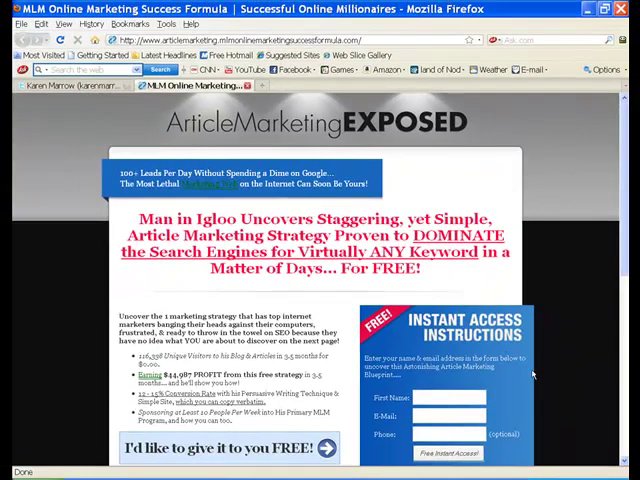
scroll("down", 3)
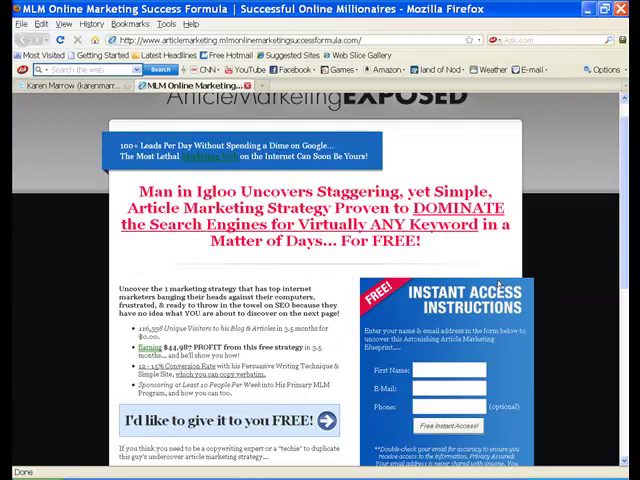
scroll("down", 3)
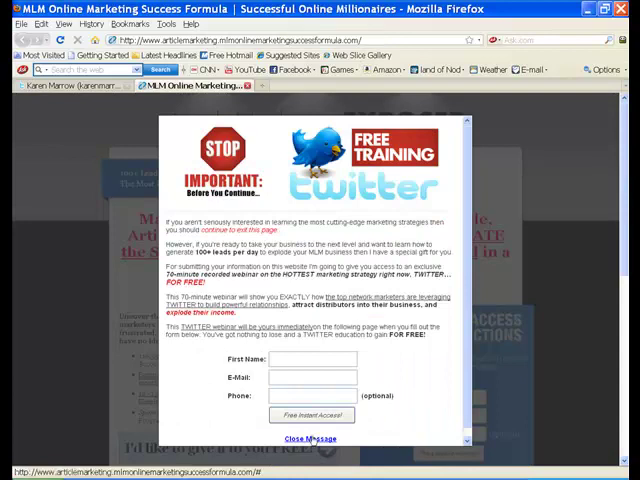
left_click(312, 440)
type("www.ka")
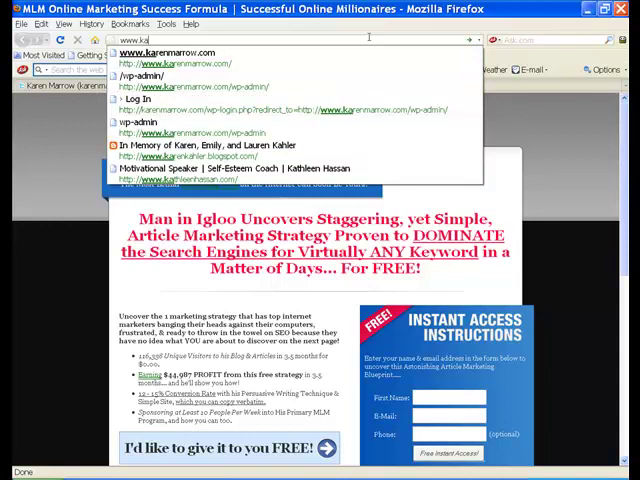
Load karenmarrow.com and browse the Get More Leads / Internet Resources page content.
key("Return")
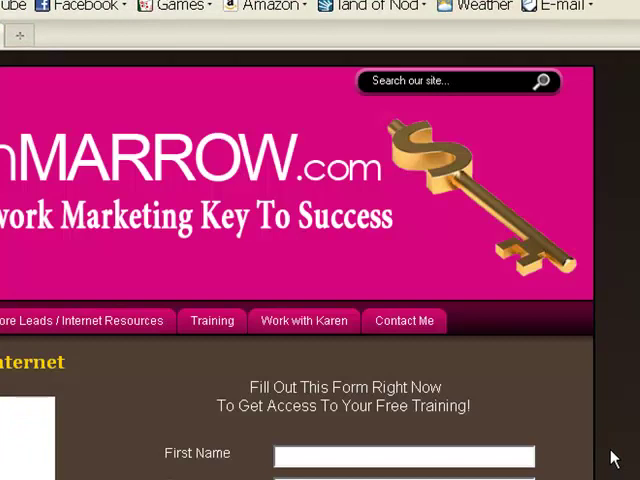
scroll("down", 3)
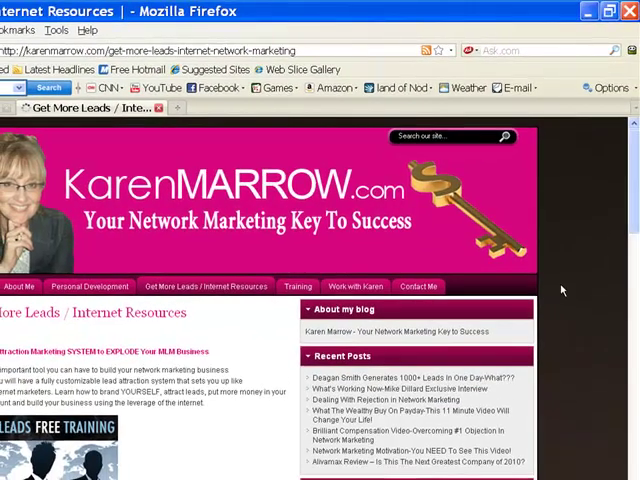
scroll("down", 3)
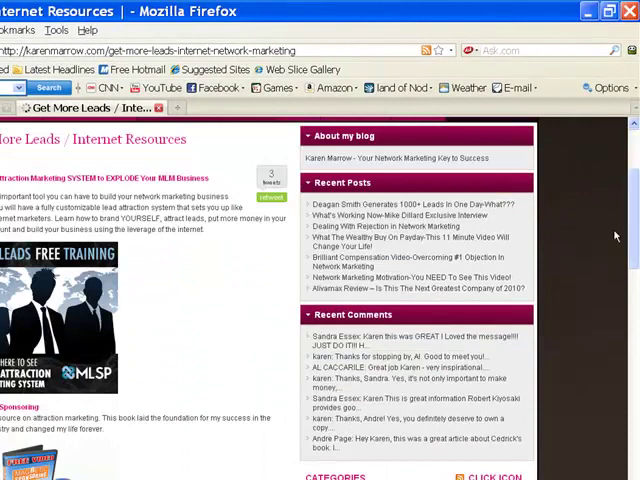
scroll("down", 3)
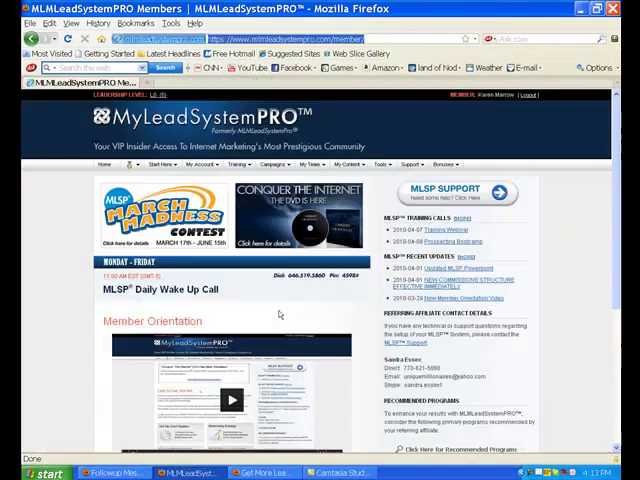
Scroll the MLSP members page past Member Orientation down to the Member QuickLinks section.
scroll("down", 3)
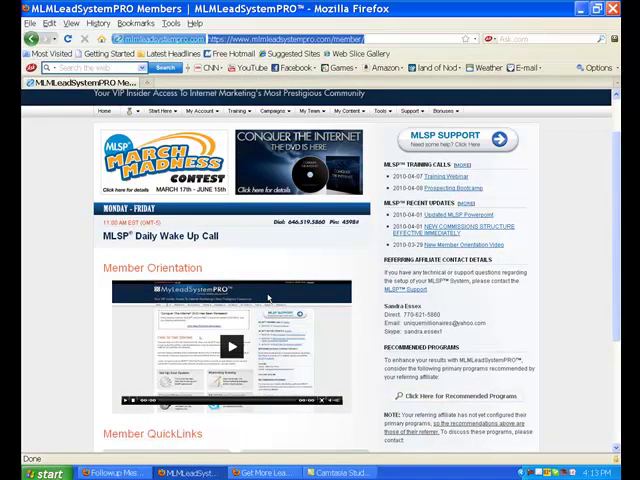
scroll("down", 3)
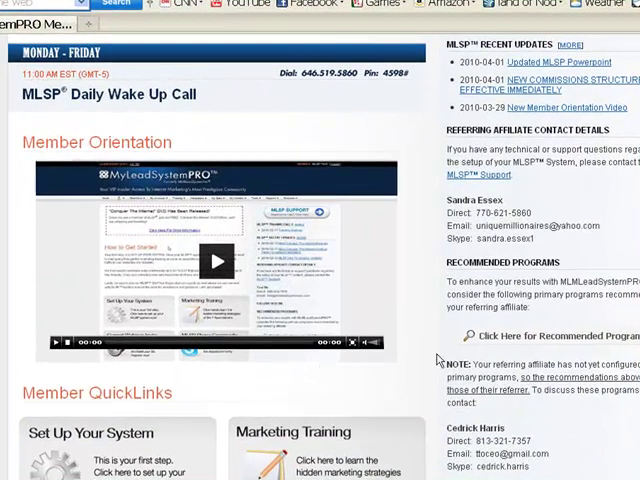
scroll("down", 3)
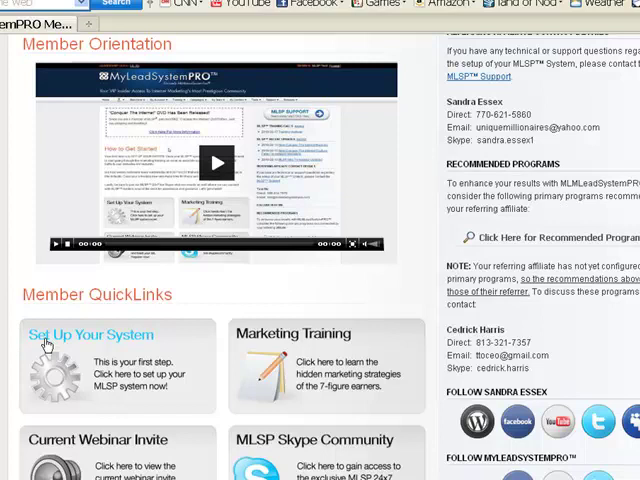
mouse_move(616, 464)
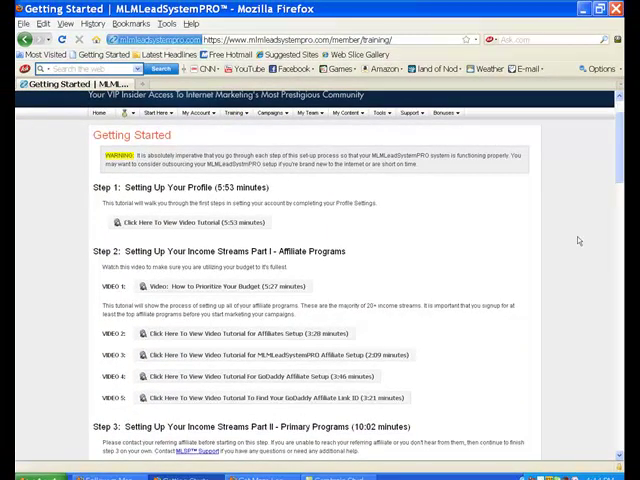
mouse_move(416, 288)
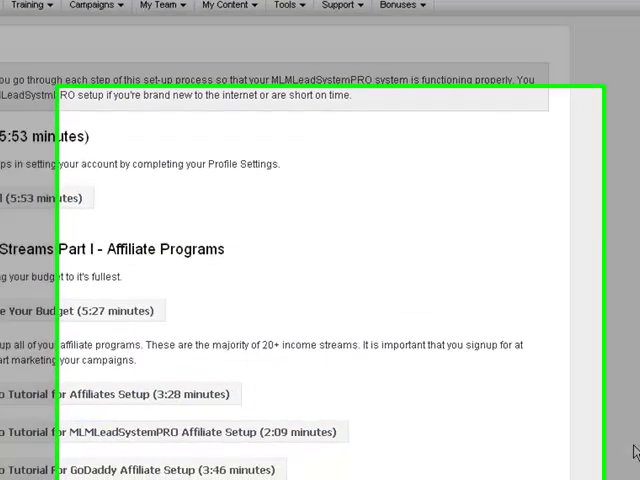
Review the Getting Started steps and bring up the My Team menu options.
scroll("down", 3)
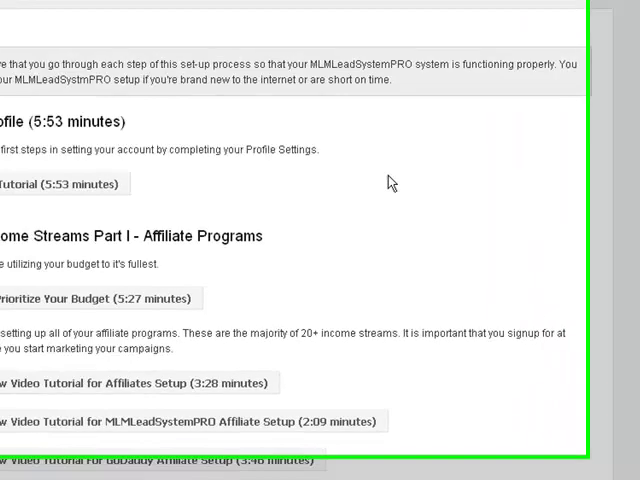
left_click(280, 44)
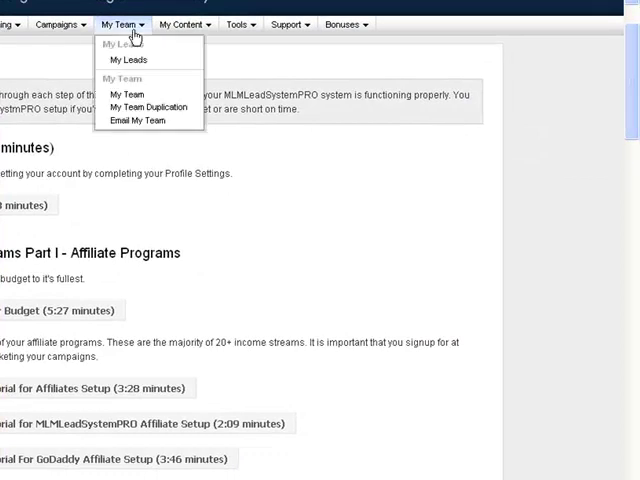
View the My Affiliate Link Statistics report with impressions and clicks per program.
left_click(180, 24)
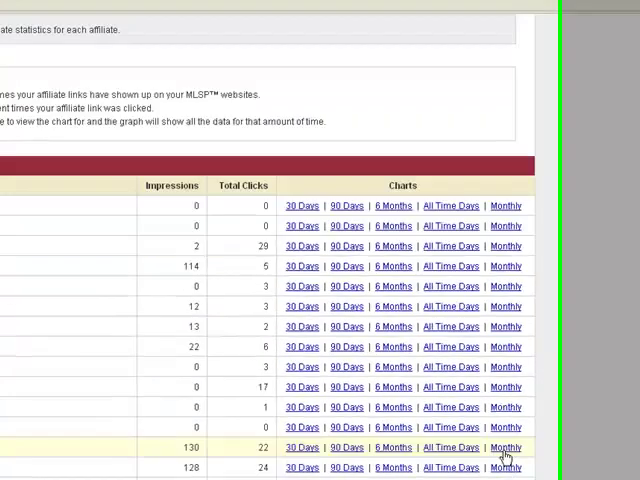
scroll("up", 3)
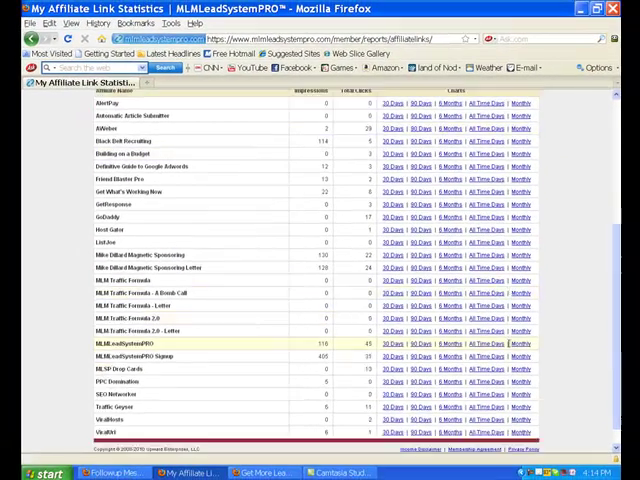
scroll("down", 3)
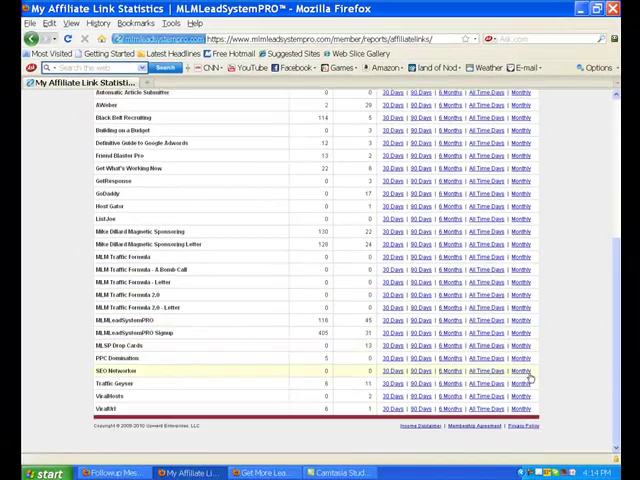
scroll("up", 3)
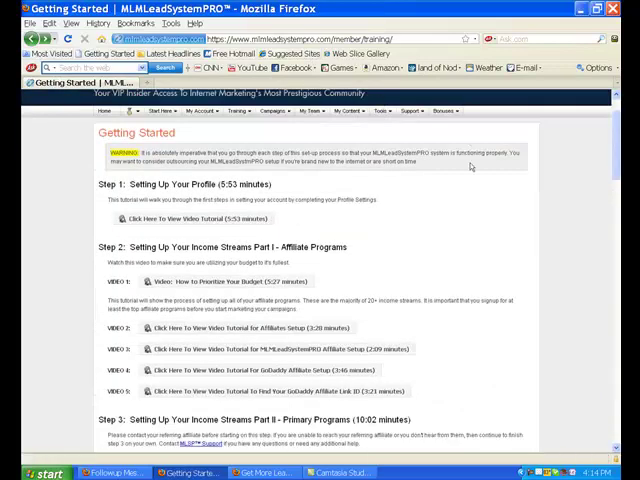
scroll("down", 3)
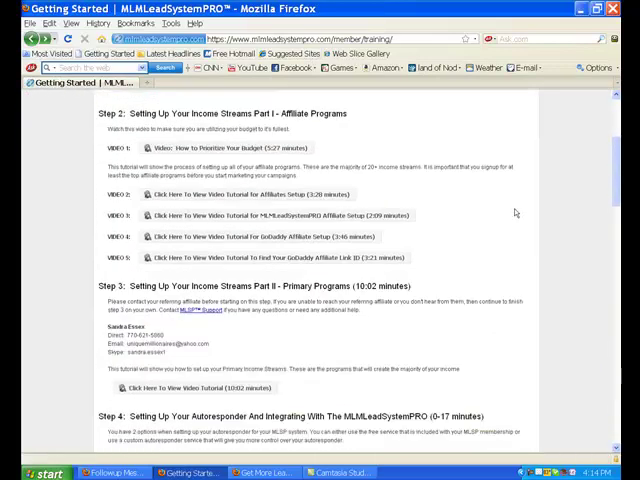
scroll("down", 3)
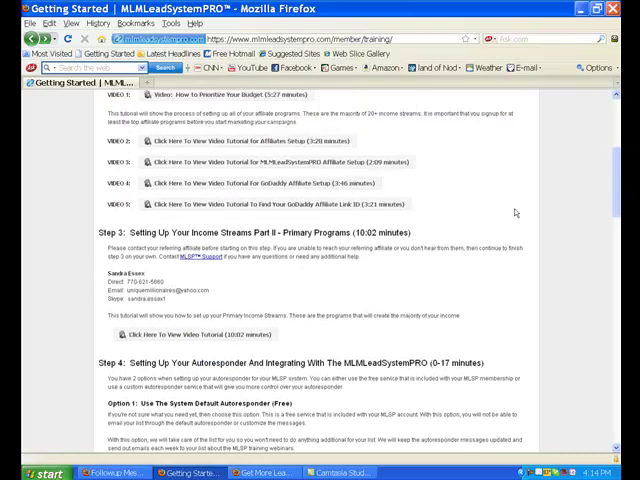
scroll("up", 3)
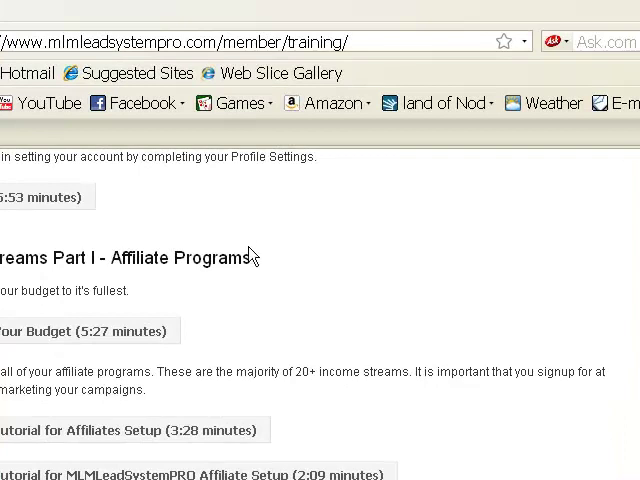
scroll("down", 3)
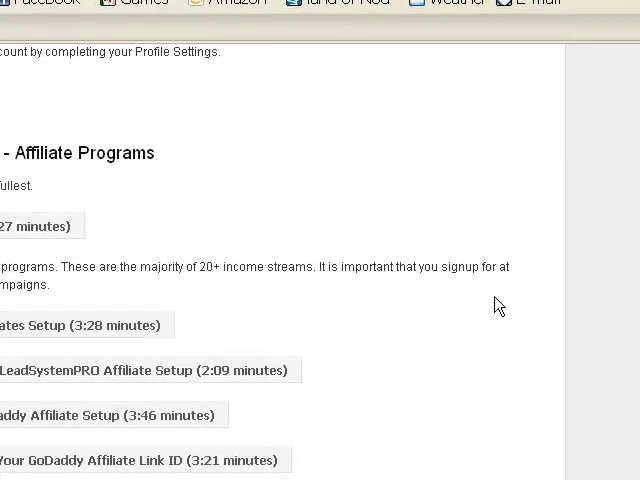
mouse_move(492, 308)
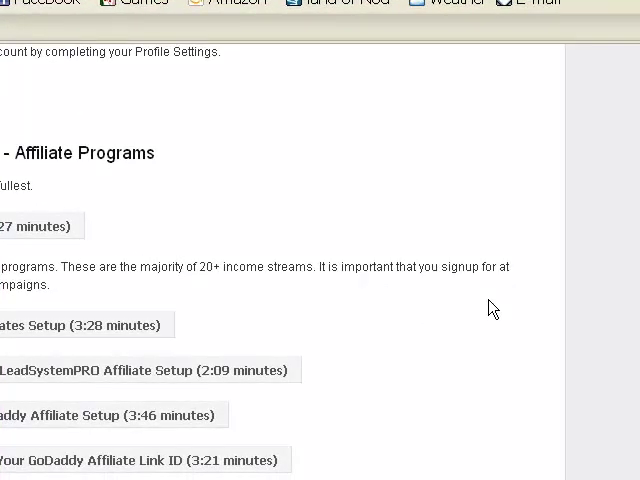
mouse_move(502, 320)
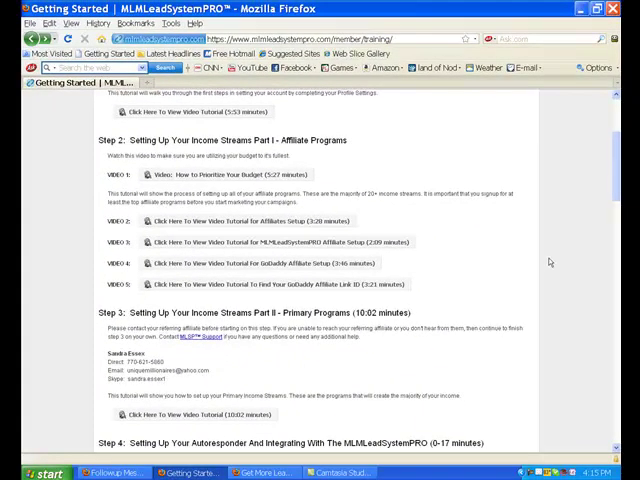
scroll("down", 3)
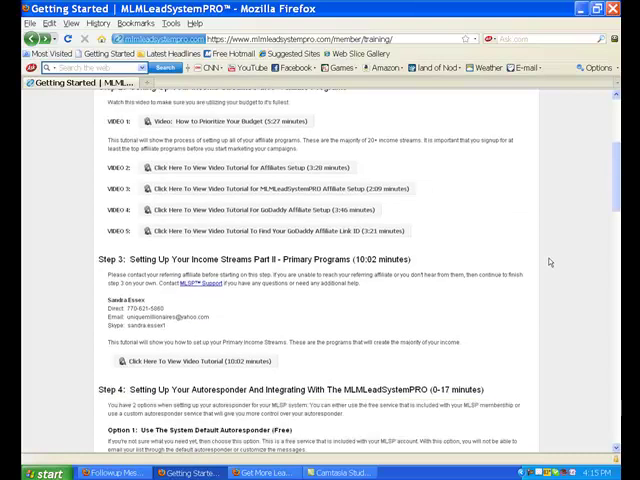
scroll("down", 3)
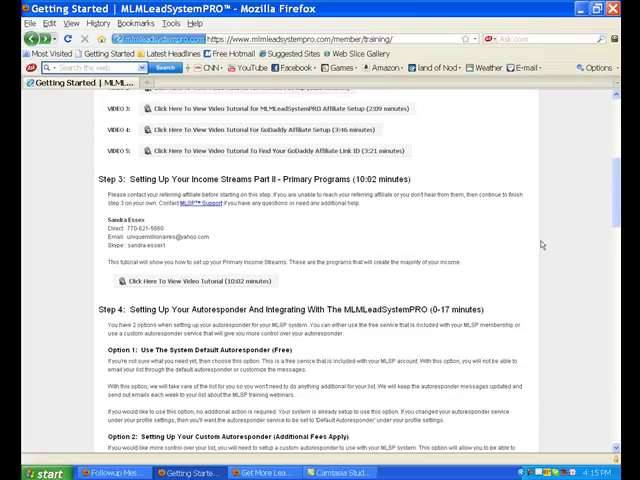
scroll("down", 3)
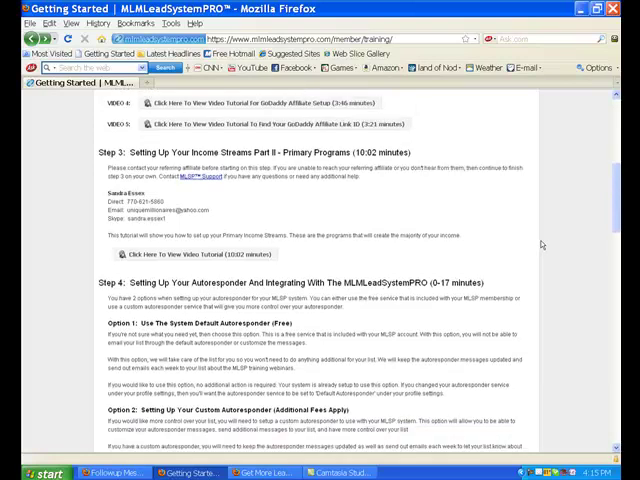
scroll("down", 3)
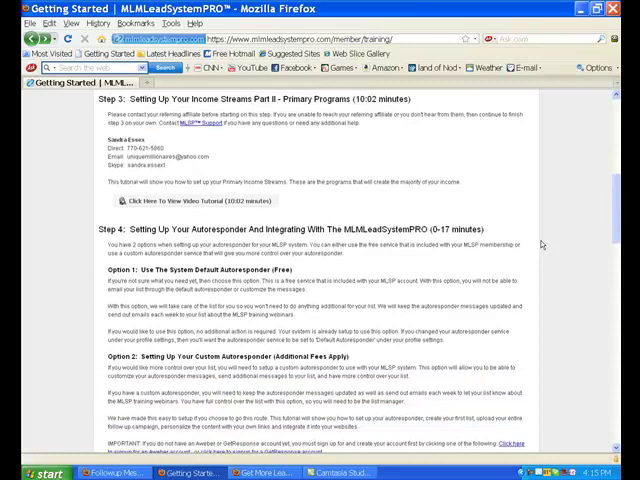
scroll("down", 3)
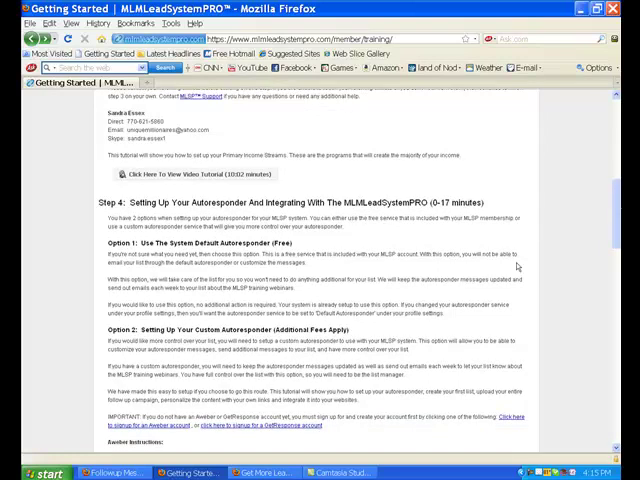
scroll("down", 3)
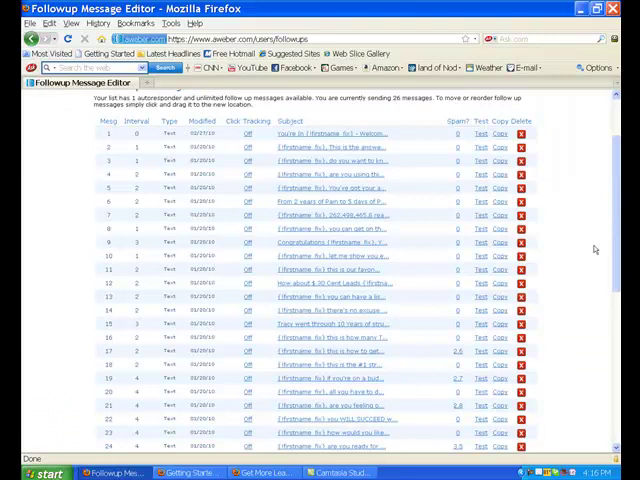
Scroll through the AWeber follow-up message list showing subjects, spam scores and test options.
scroll("down", 3)
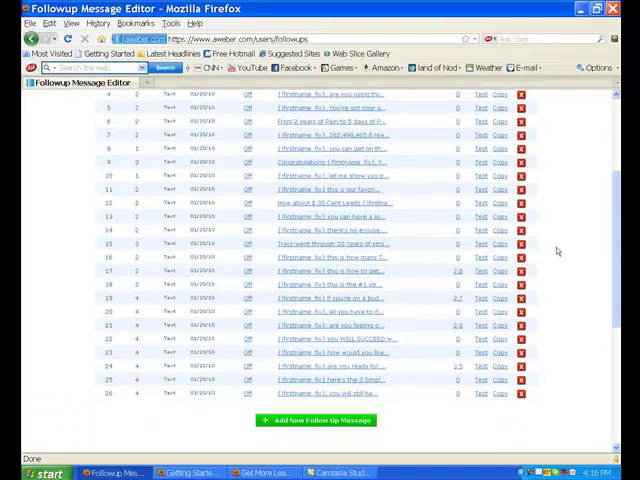
scroll("up", 3)
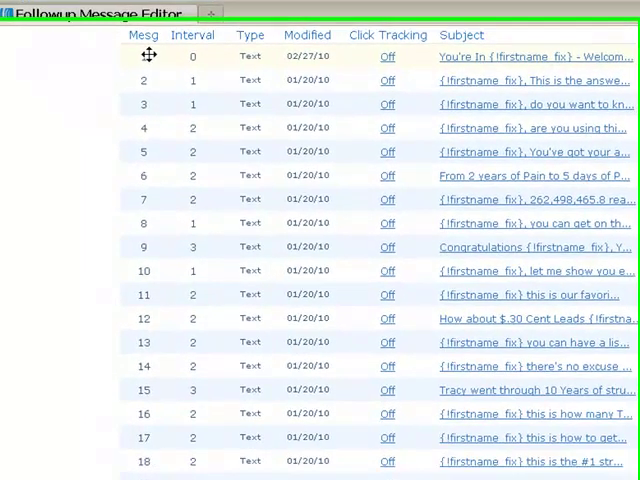
scroll("down", 3)
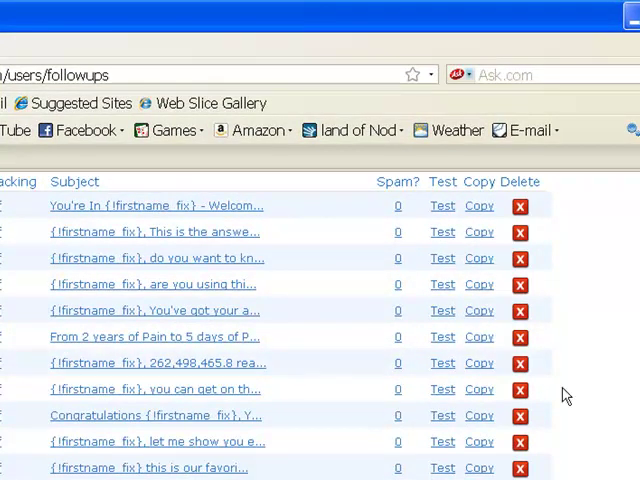
mouse_move(612, 424)
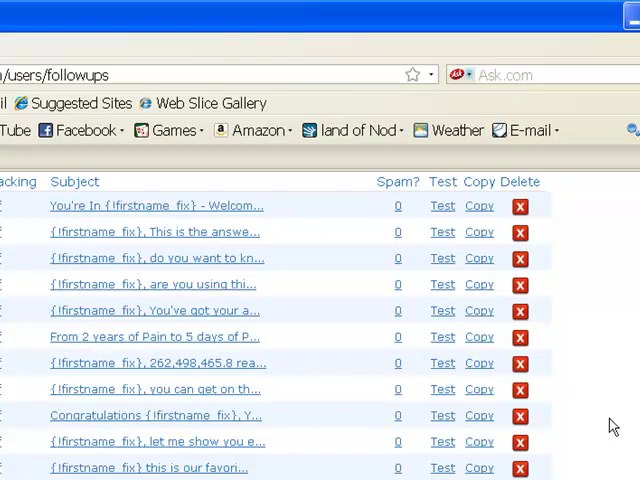
mouse_move(110, 232)
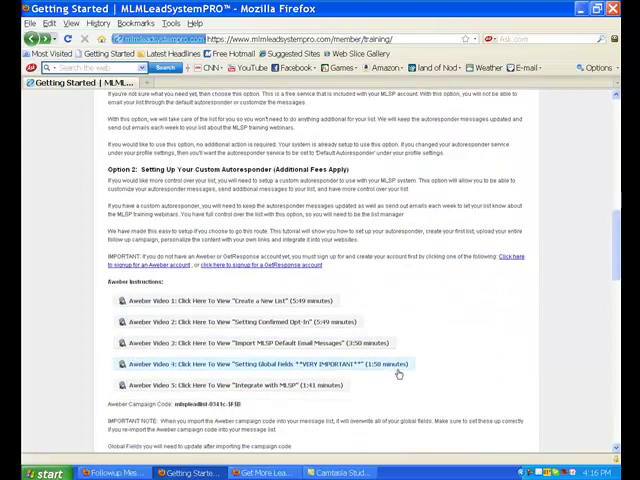
scroll("down", 3)
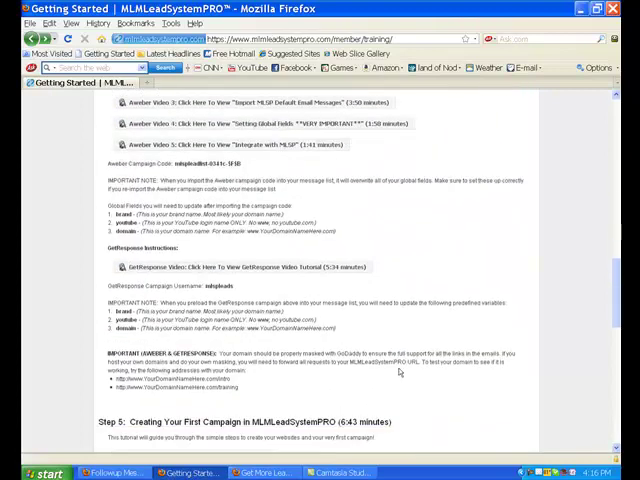
scroll("down", 3)
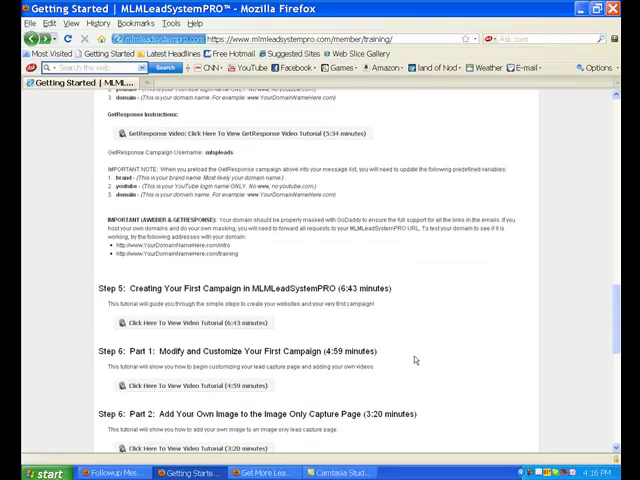
scroll("down", 3)
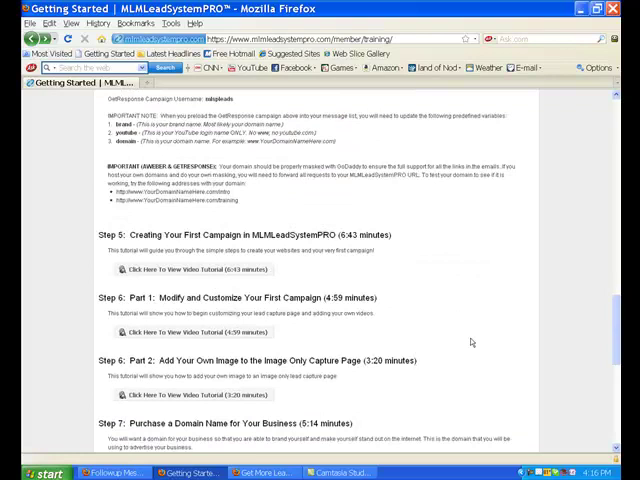
scroll("down", 3)
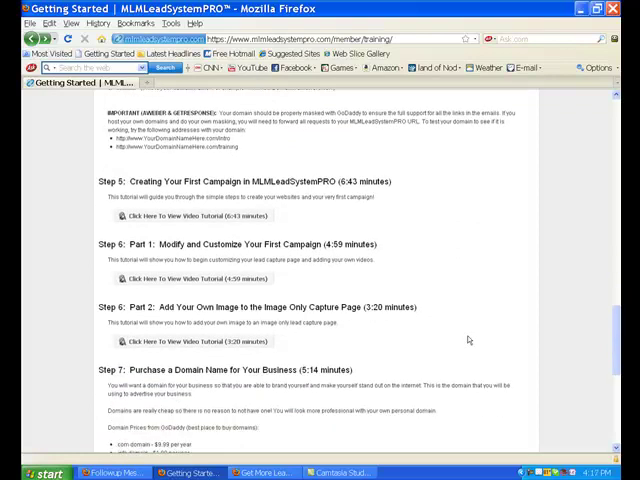
scroll("down", 3)
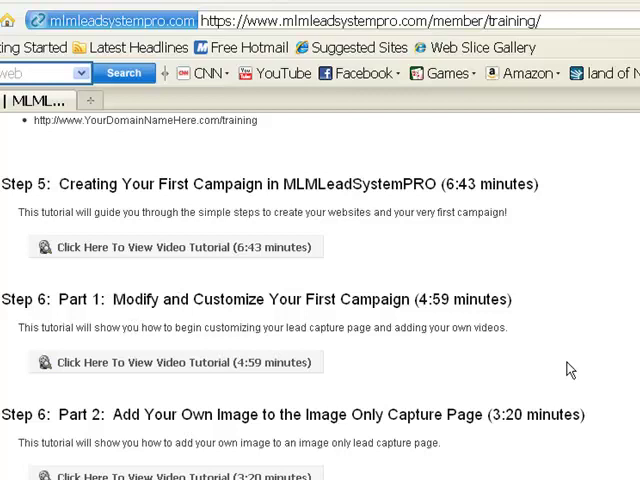
mouse_move(490, 410)
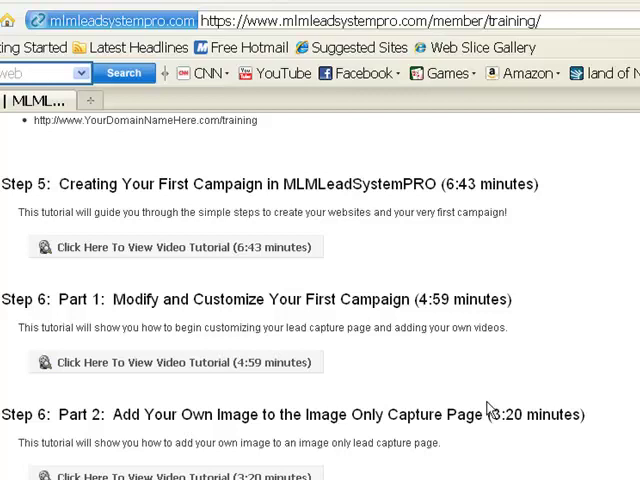
mouse_move(536, 460)
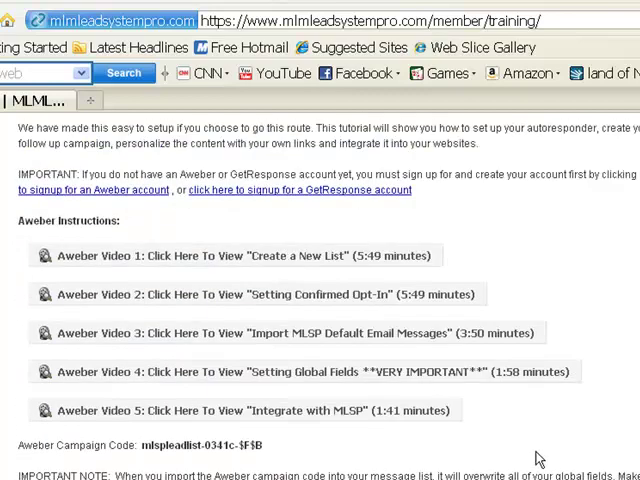
scroll("down", 3)
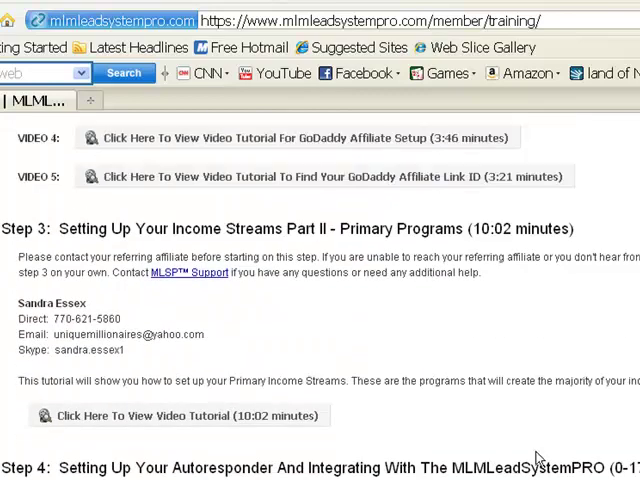
scroll("up", 3)
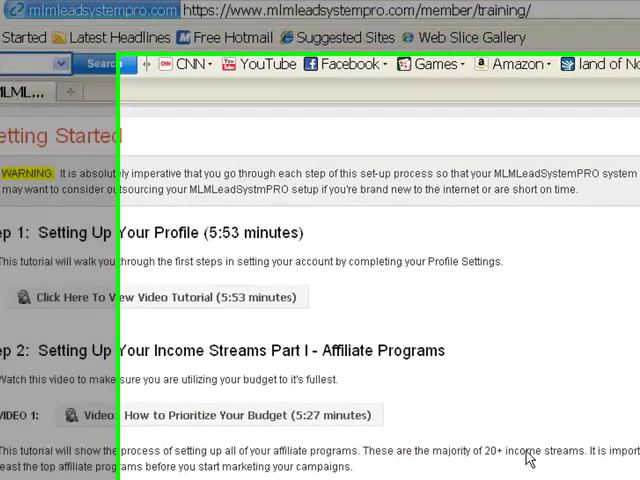
Bring up the Campaigns menu with Campaign Management and Tracking Settings options.
left_click(214, 100)
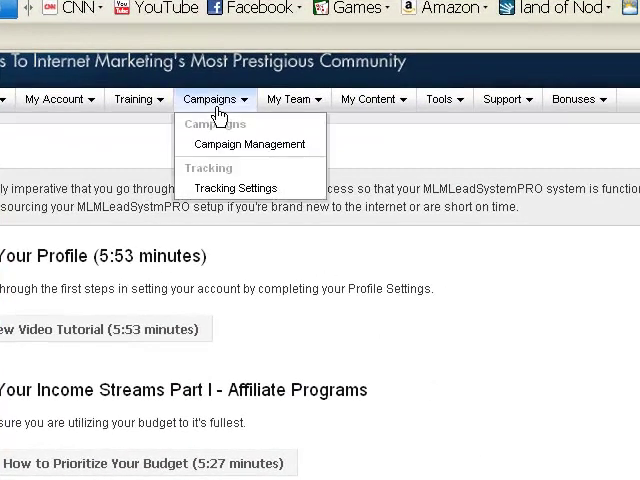
mouse_move(538, 304)
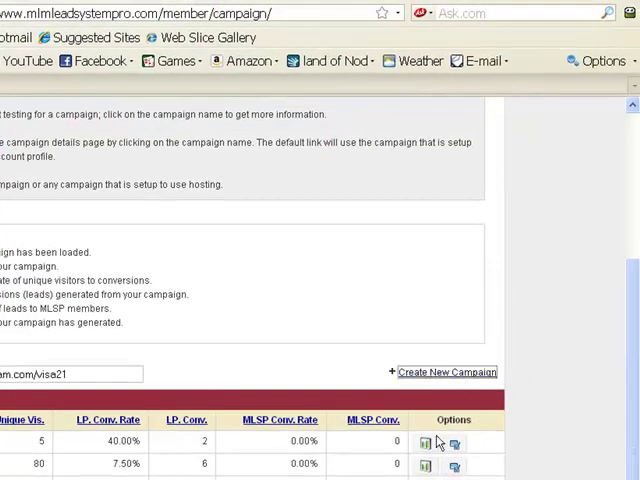
Start a new campaign and name it 'article marketing 3'.
left_click(444, 372)
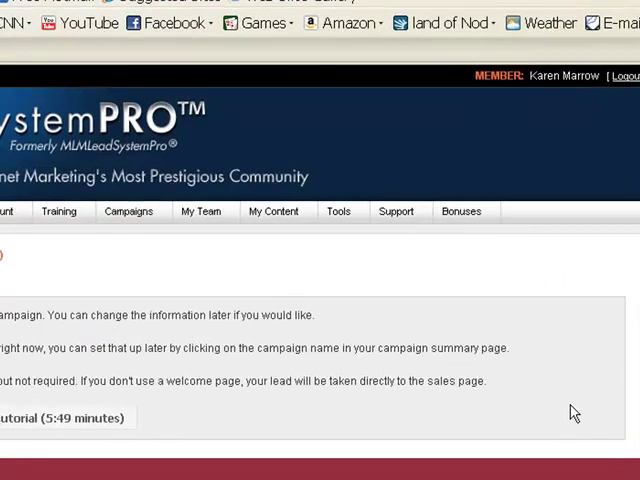
scroll("down", 3)
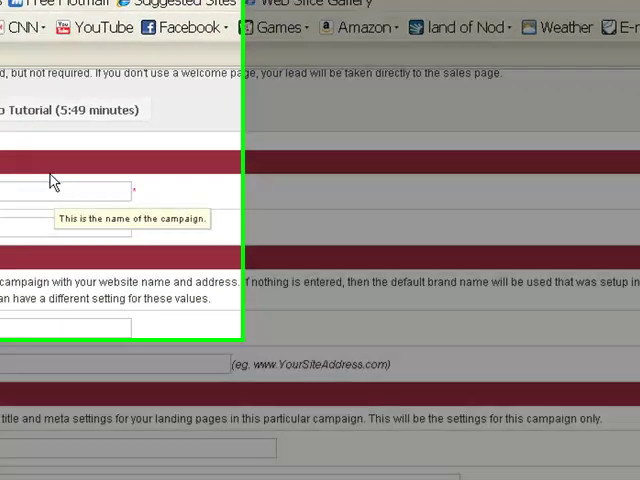
type("artic")
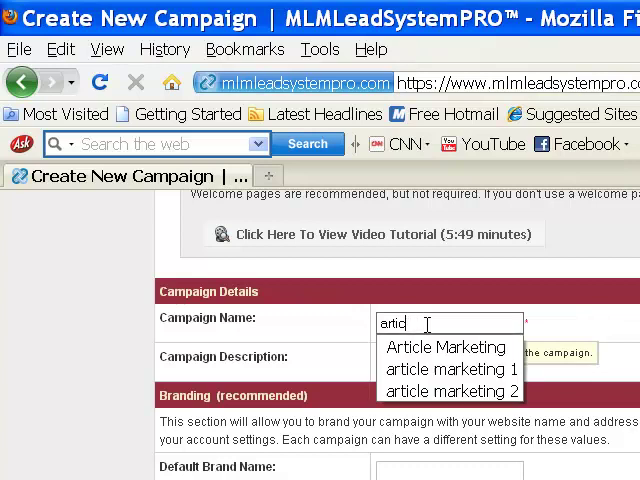
key("BackSpace")
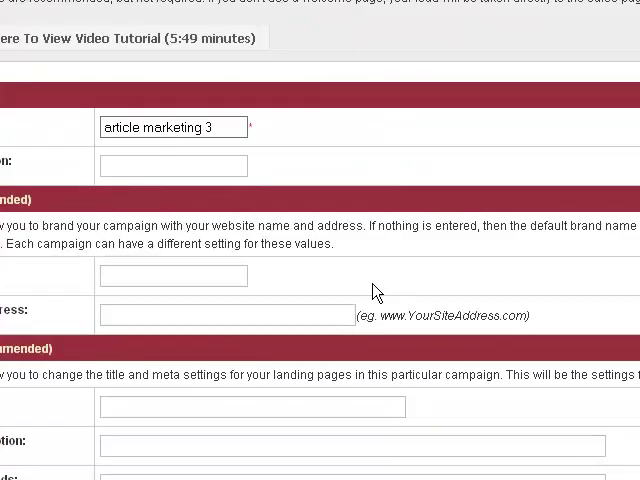
scroll("down", 3)
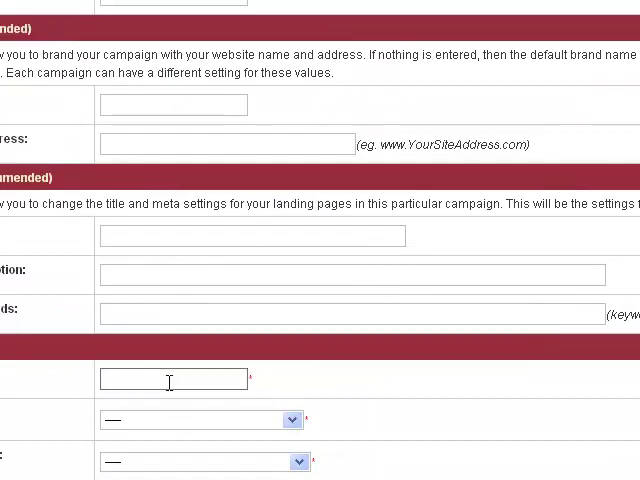
type("article marketing 3")
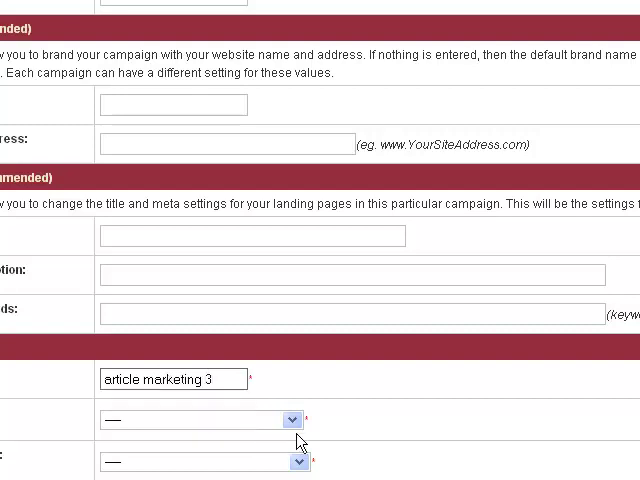
scroll("down", 3)
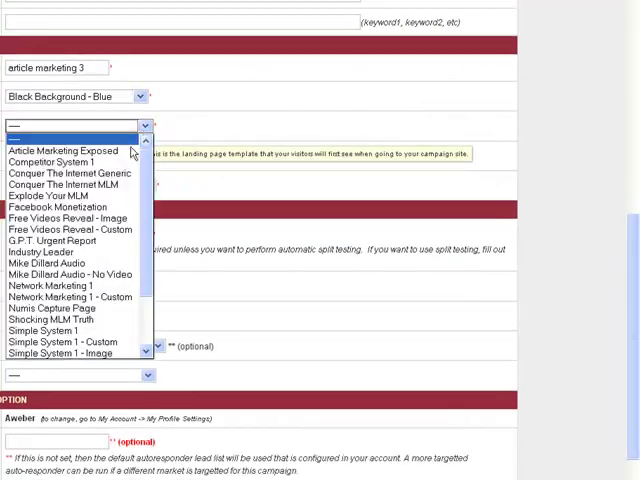
Choose Article Marketing Exposed landing page and Conquer The Internet MLM Intro welcome page, then save the campaign.
left_click(72, 150)
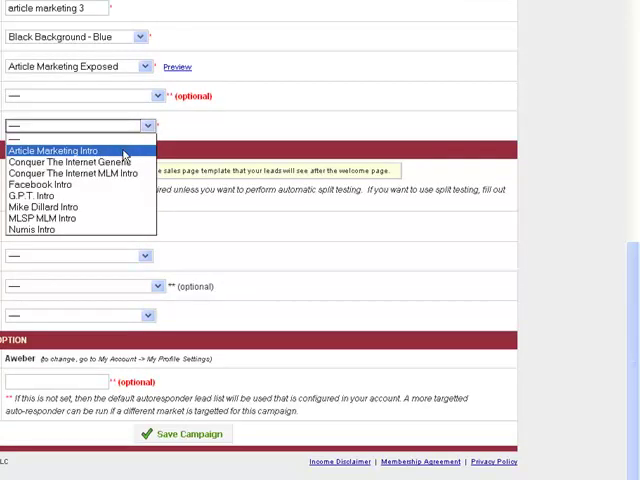
left_click(74, 172)
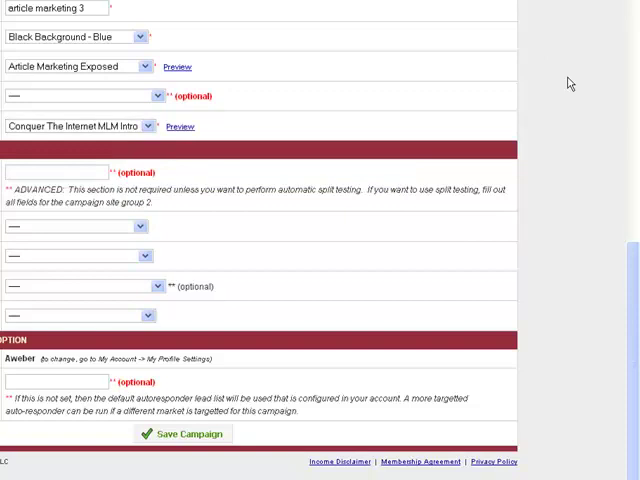
mouse_move(480, 234)
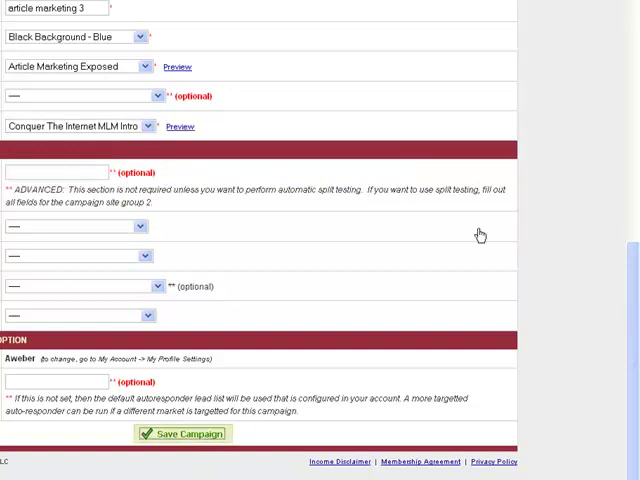
mouse_move(600, 54)
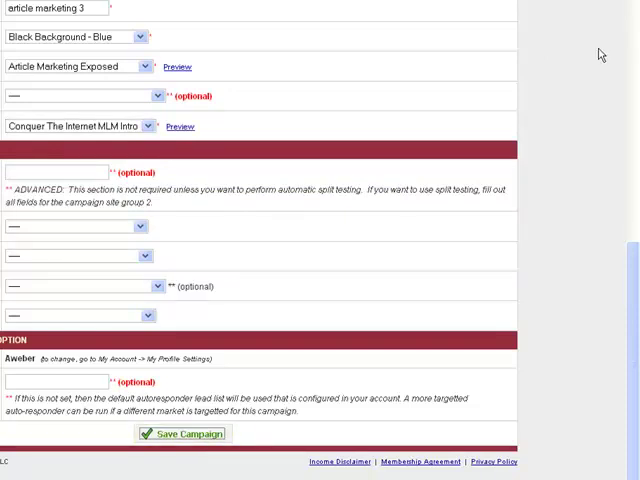
left_click(184, 432)
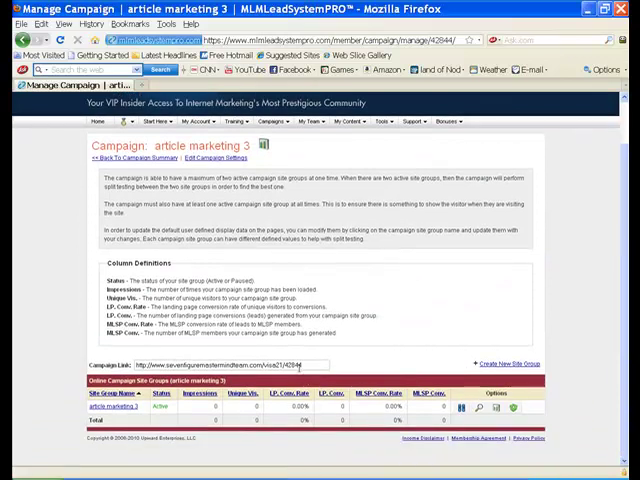
Select the new campaign's Campaign Link, then return to the MLSP members home page.
left_click(310, 364)
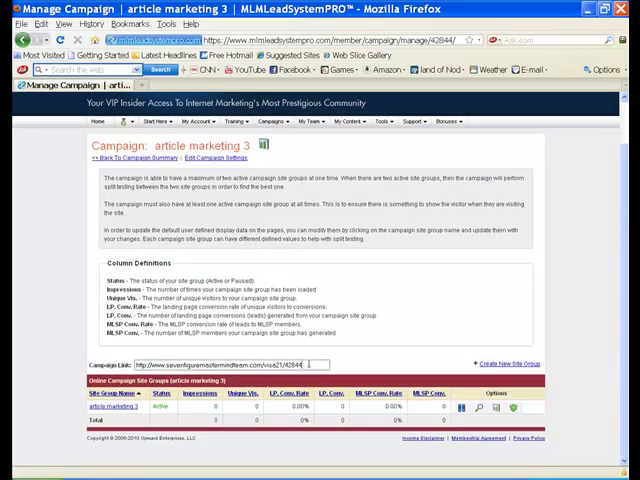
triple_click(216, 364)
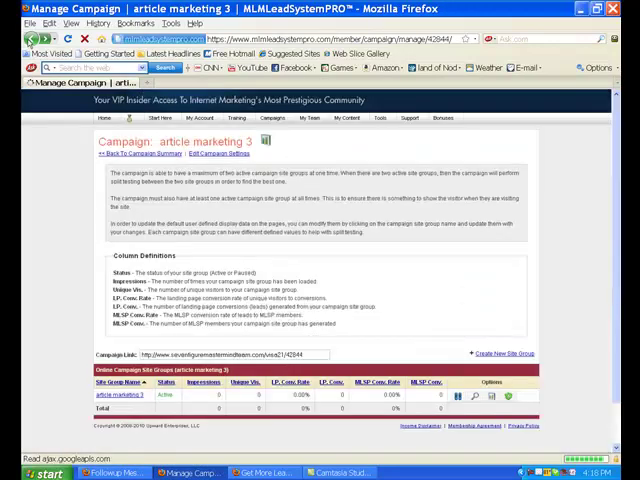
left_click(312, 116)
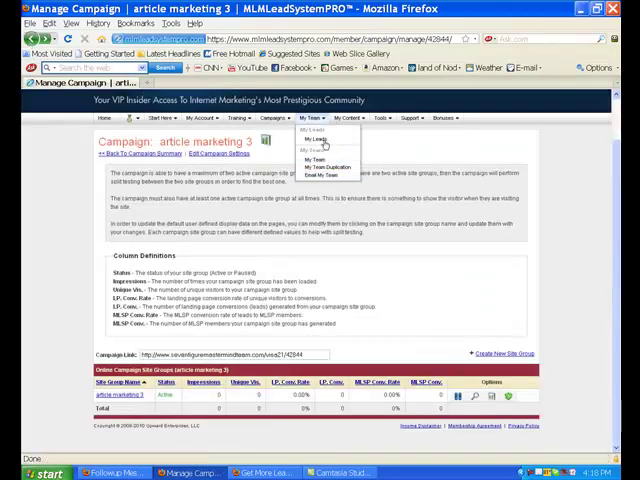
mouse_move(316, 138)
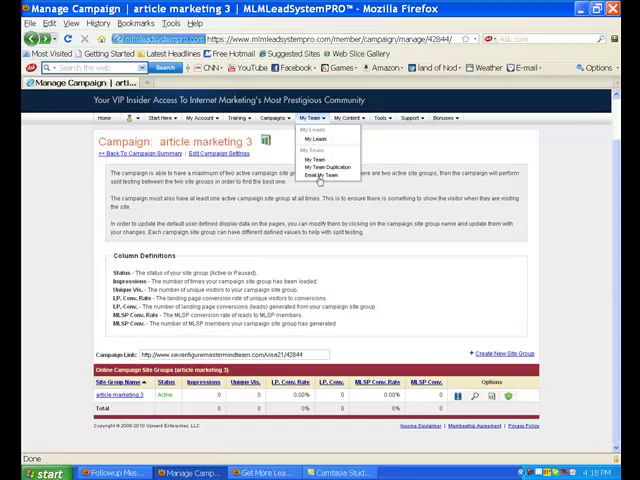
left_click(320, 174)
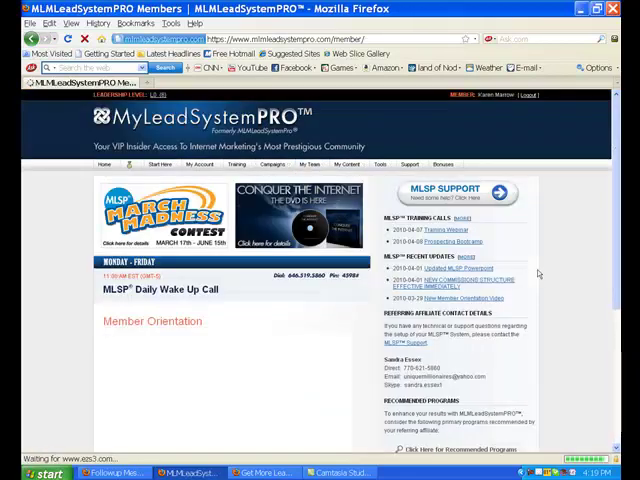
Scroll through the Member Orientation section, then head to the KarenMarrow.com blog.
scroll("down", 3)
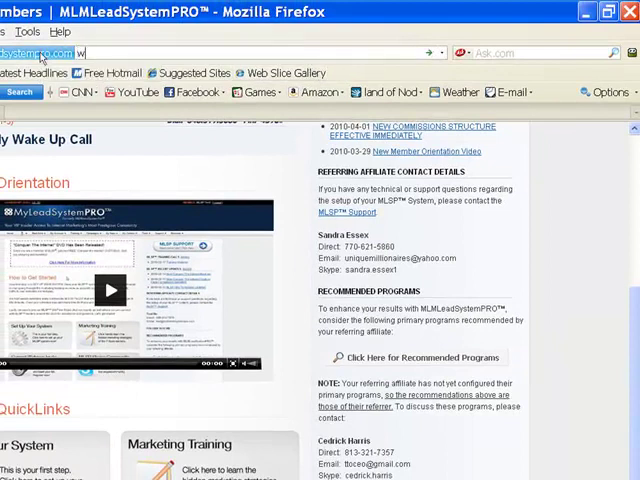
type("ww")
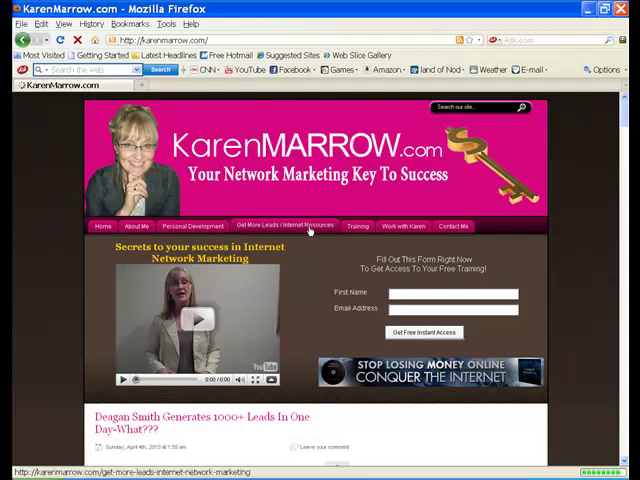
View the Get More Leads / Internet Resources page and scroll down to the Explode Your MLM banner.
left_click(284, 224)
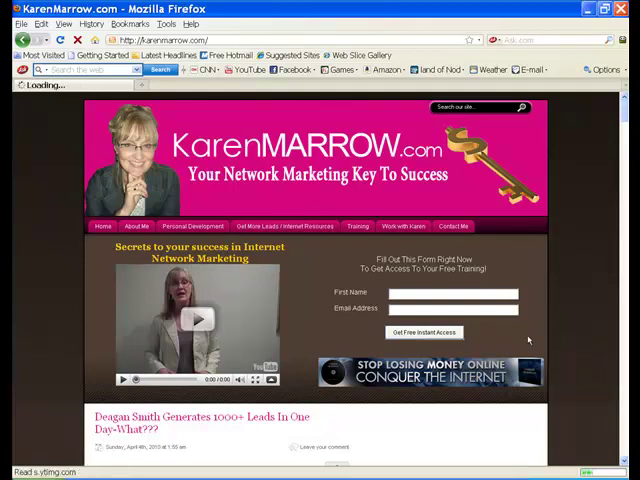
left_click(284, 226)
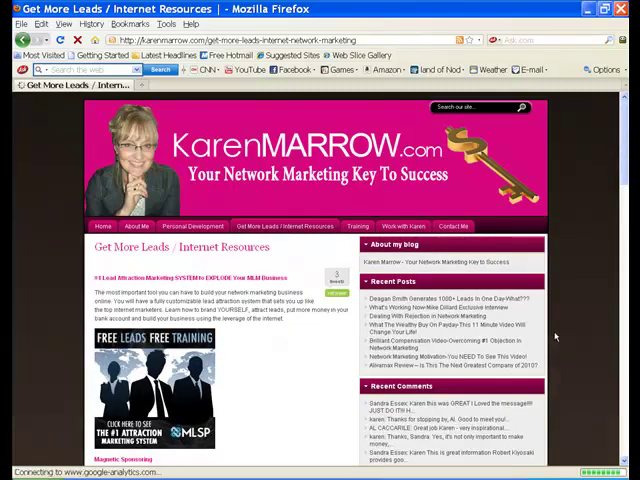
scroll("down", 3)
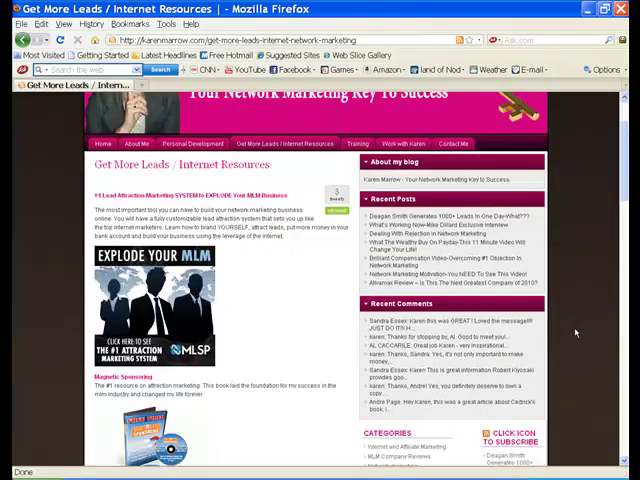
scroll("down", 3)
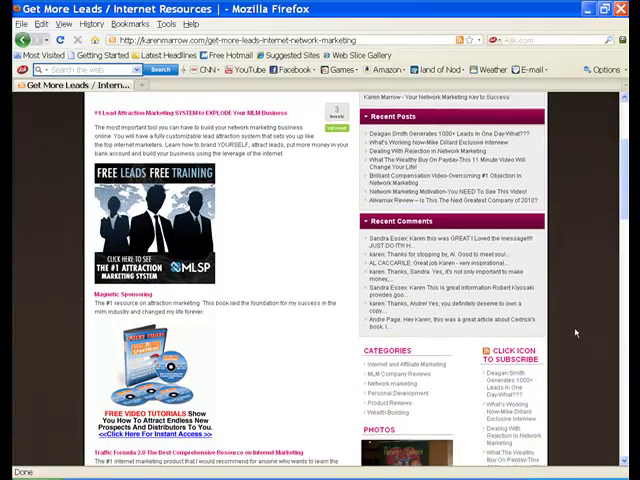
scroll("down", 3)
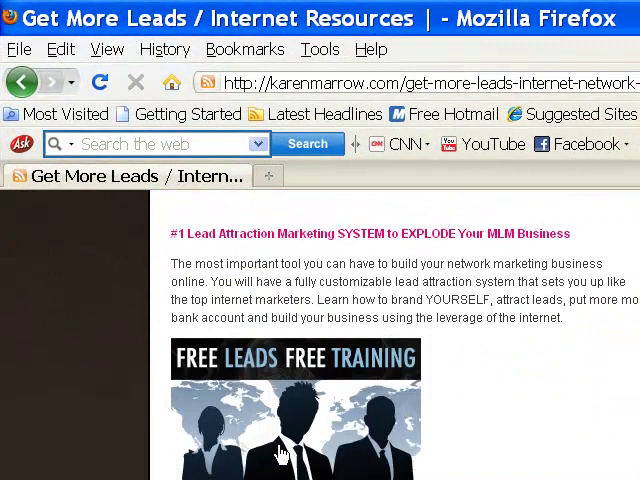
scroll("down", 3)
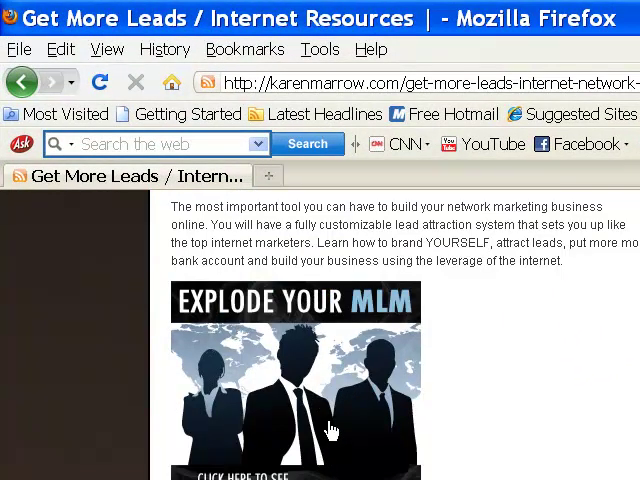